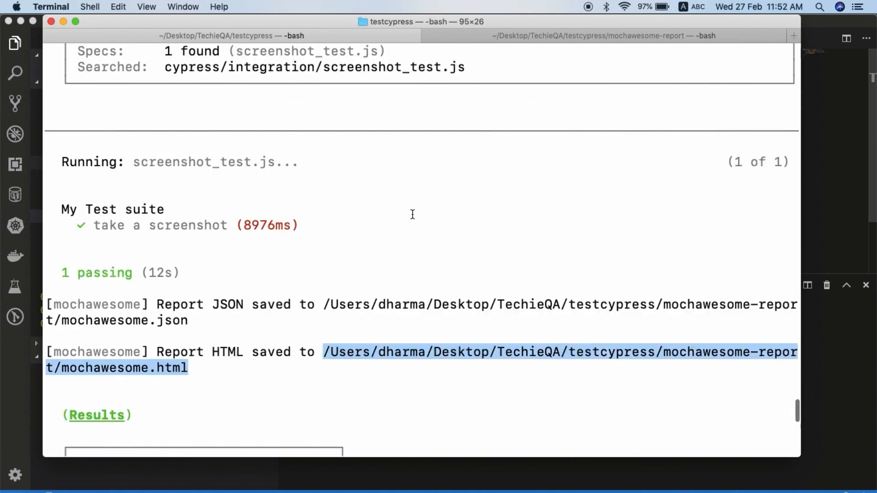
Scroll the Cypress run output to the saved mochawesome JSON and HTML report paths.
scroll(down, 3)
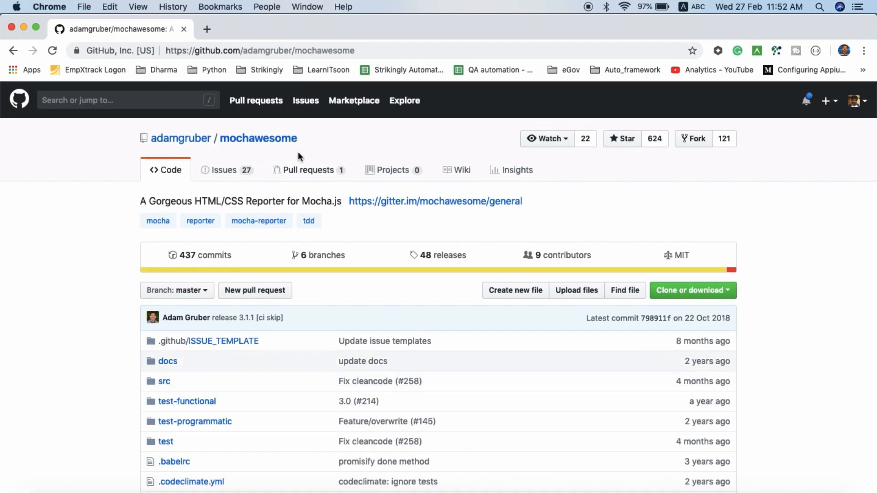
Browse the mochawesome repo file list and scroll through the docs/marge-report-1.0.1.png sample report image.
click(260, 50)
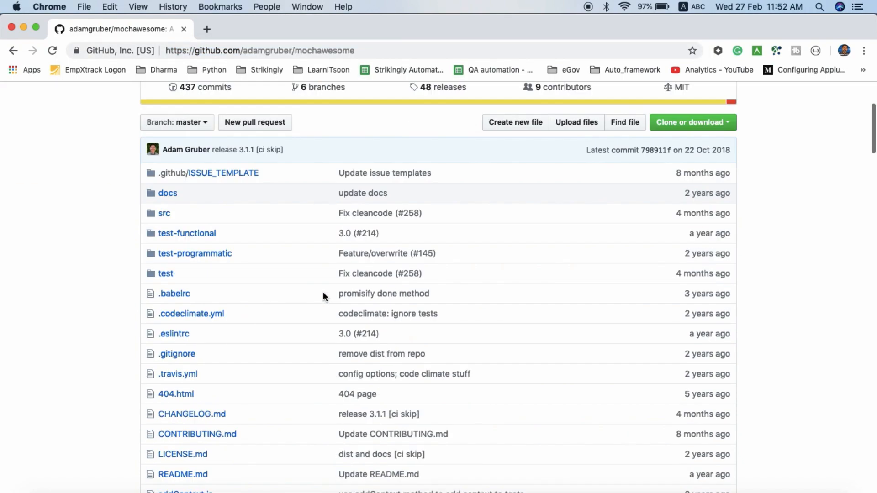
scroll(down, 3)
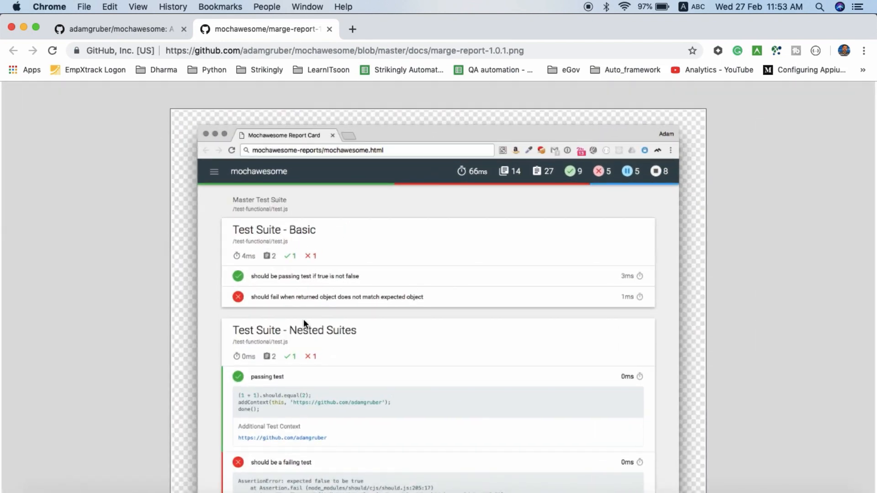
scroll(down, 3)
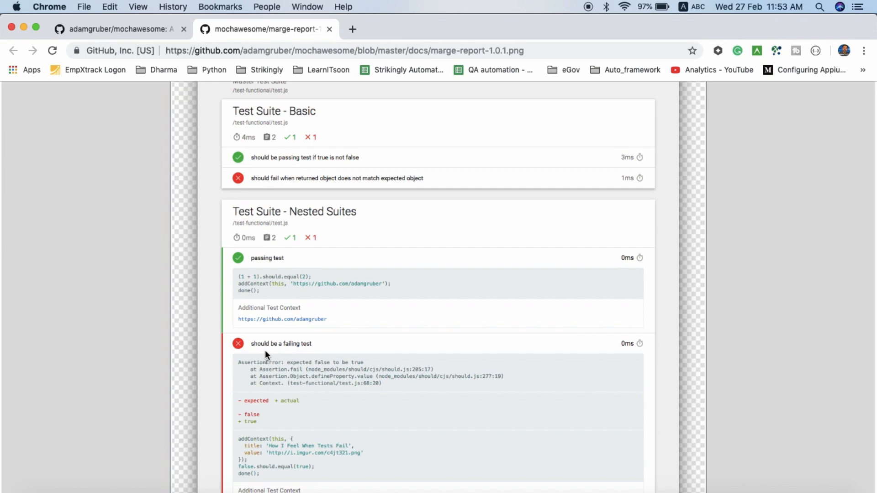
scroll(down, 3)
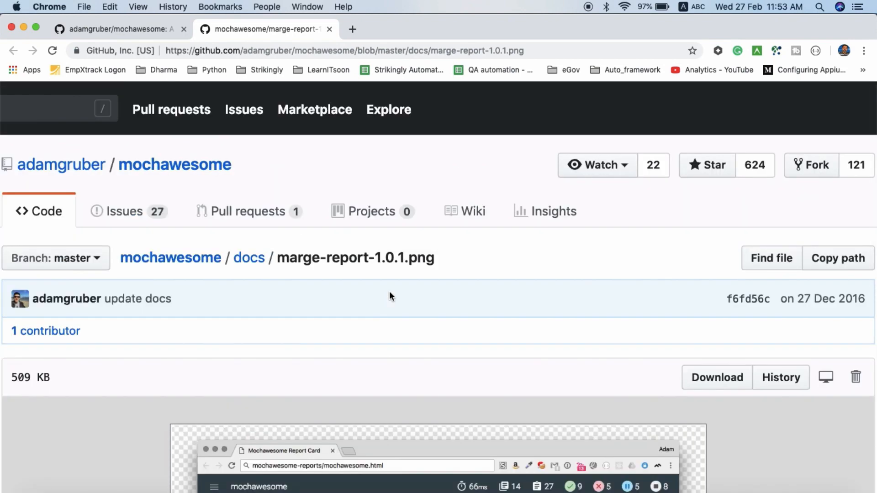
scroll(down, 3)
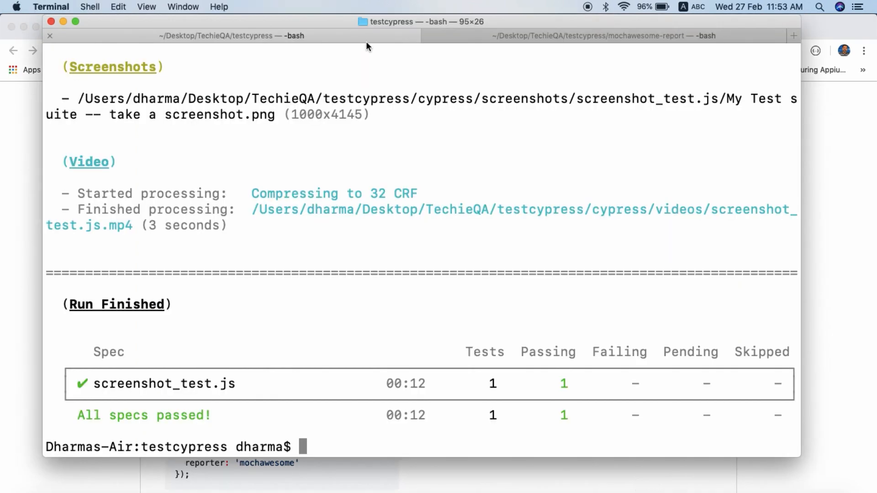
Enter npm install --save-dev mochawesome at the prompt without running it.
text(npm install --save-dev mochawesome)
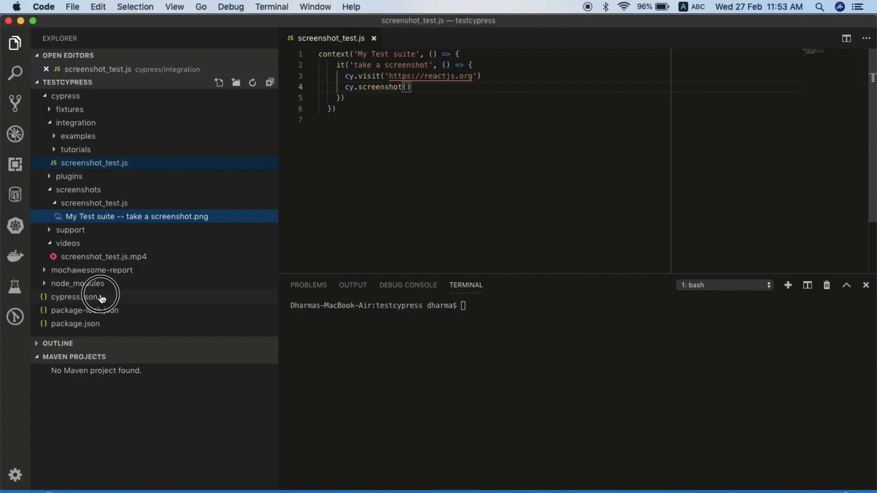
Show cypress.json with its reporter value mochawesome highlighted, then return to Terminal.
click(72, 297)
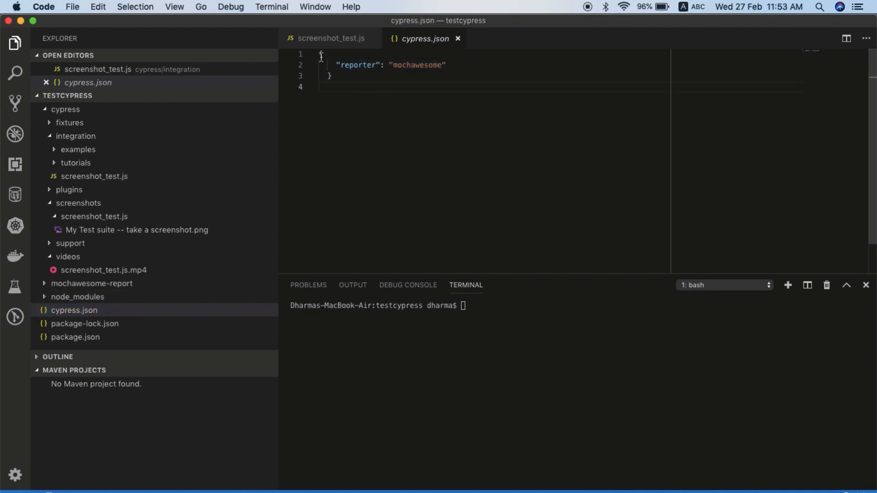
key(cmd+a)
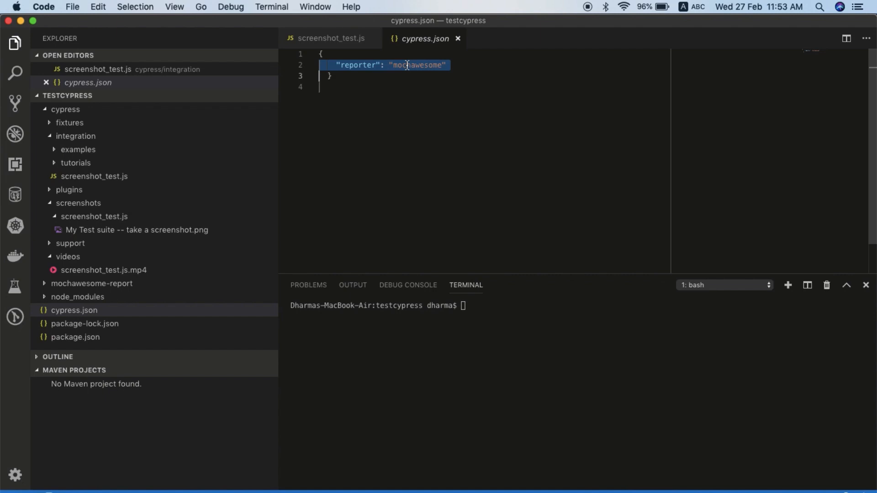
double_click(416, 64)
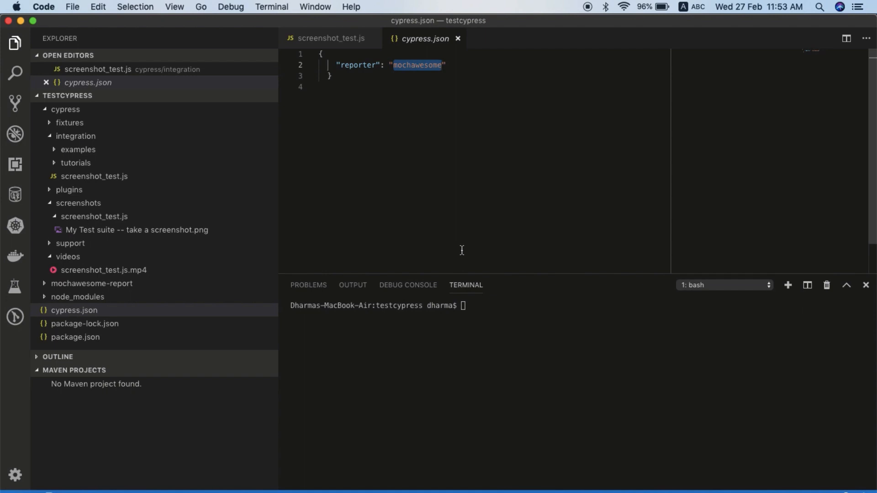
click(658, 484)
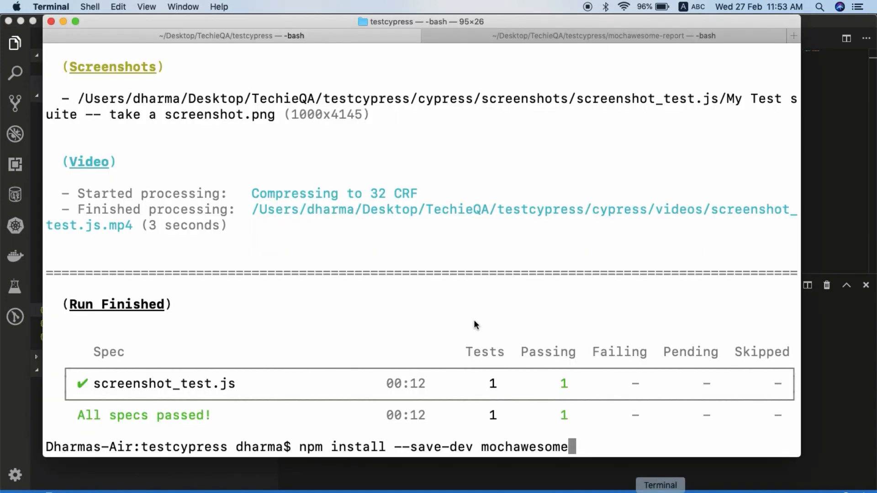
Replace the install command with cypress run --spec "cypress/integration/screenshot_test.js" at the prompt.
key(Backspace)
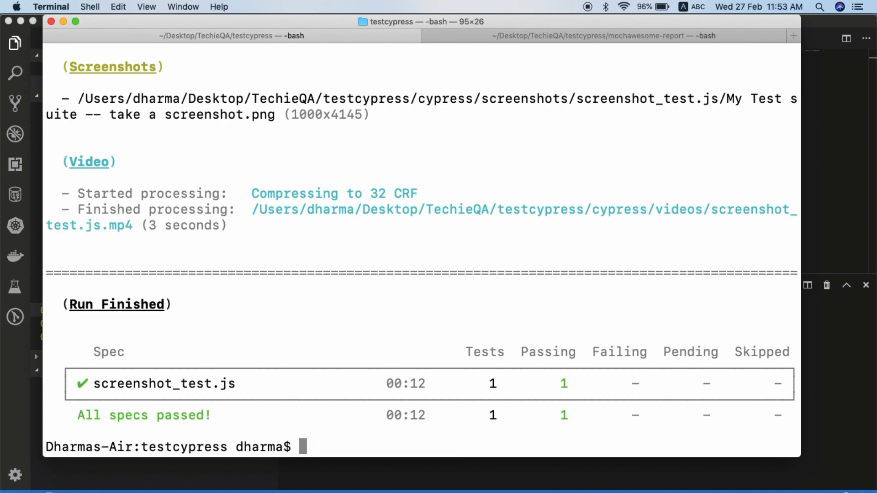
mouse_move(511, 280)
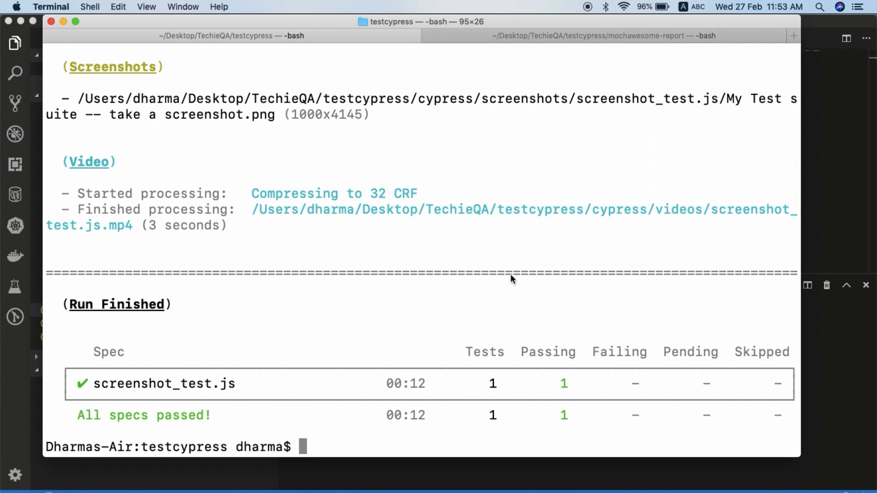
mouse_move(451, 308)
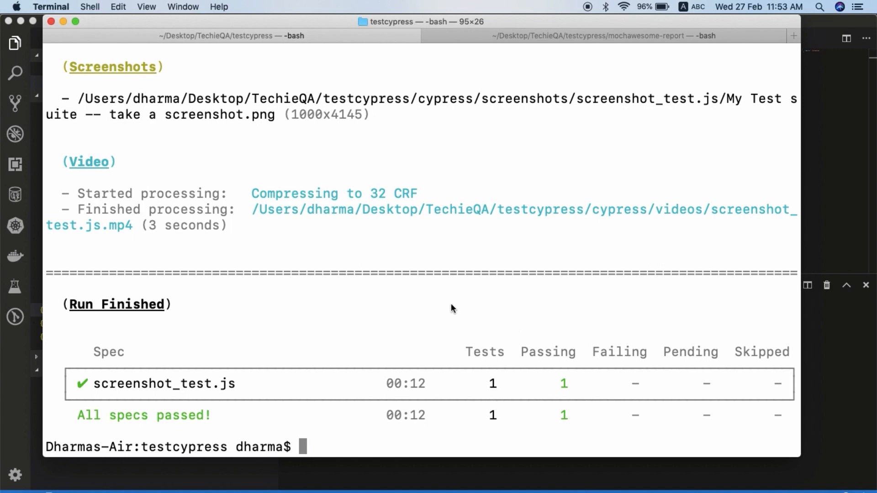
text(node_modules/.bin/cypress run --spec "cypress/integration/screenshot_test.js")
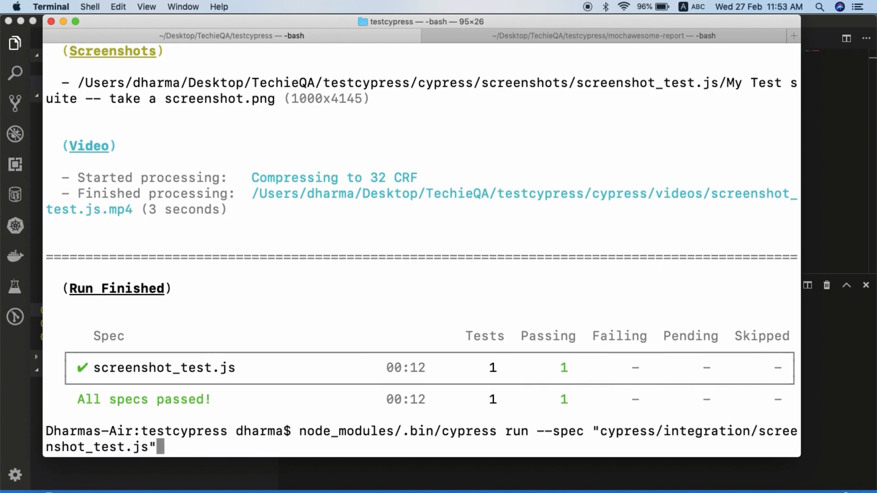
mouse_move(456, 431)
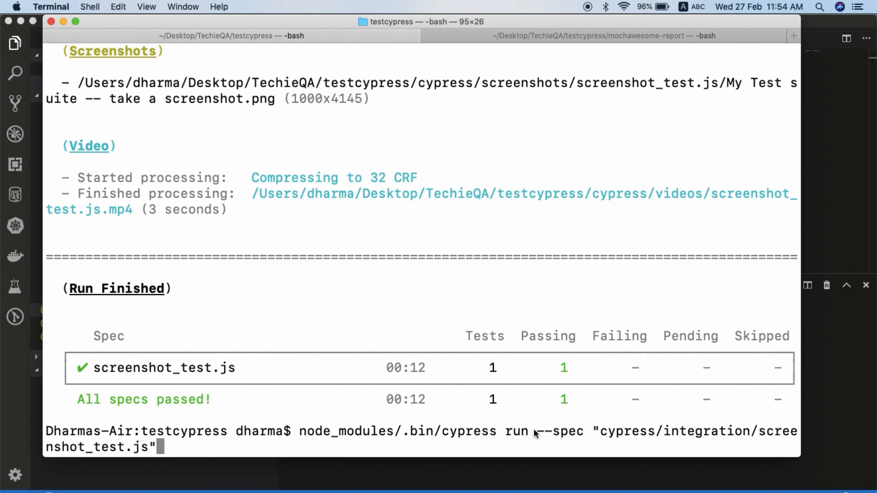
drag(536, 431, 760, 431)
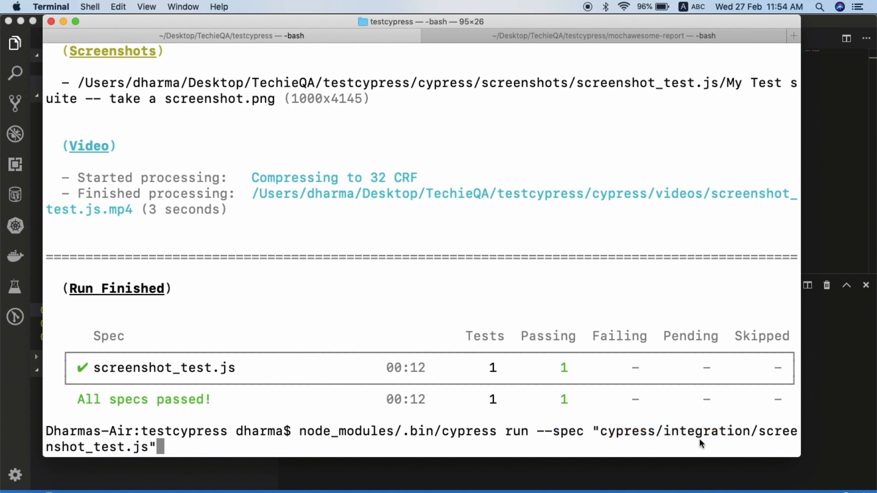
mouse_move(746, 443)
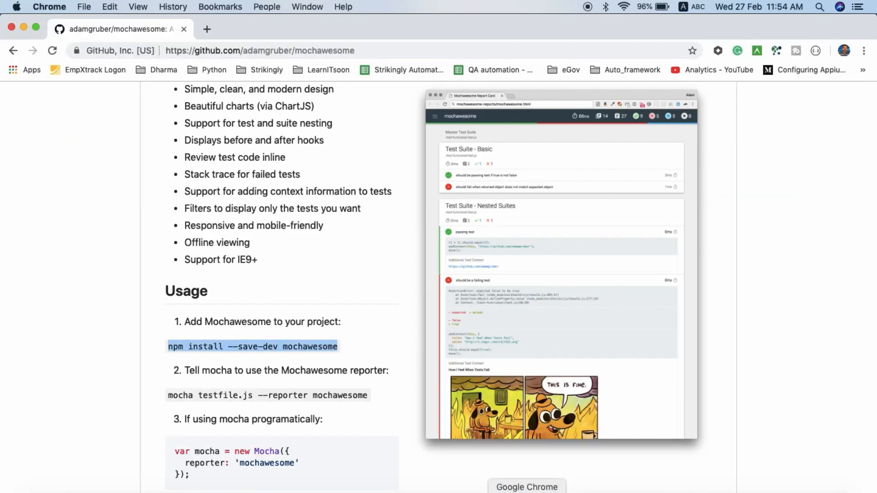
Scroll the README to the Usage section with the reporter: 'mochawesome' snippet.
scroll(down, 3)
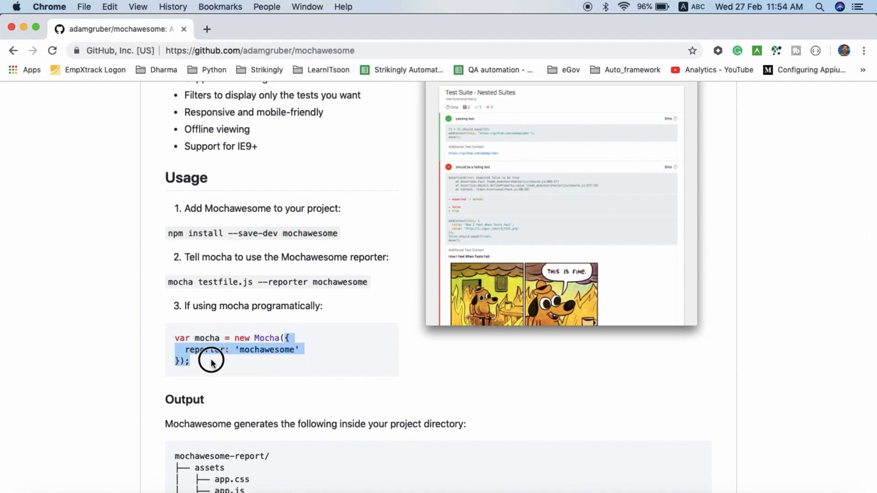
scroll(down, 3)
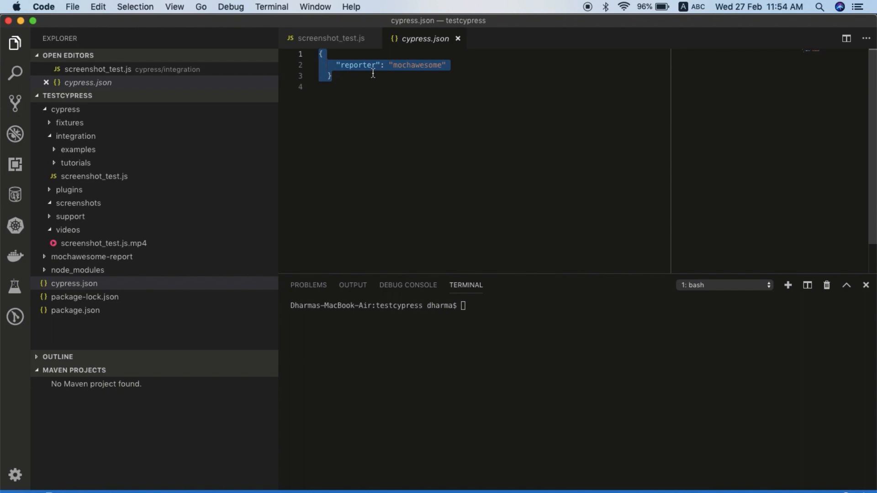
Rerun the screenshot_test.js spec and scroll through the finished Cypress run output.
click(372, 73)
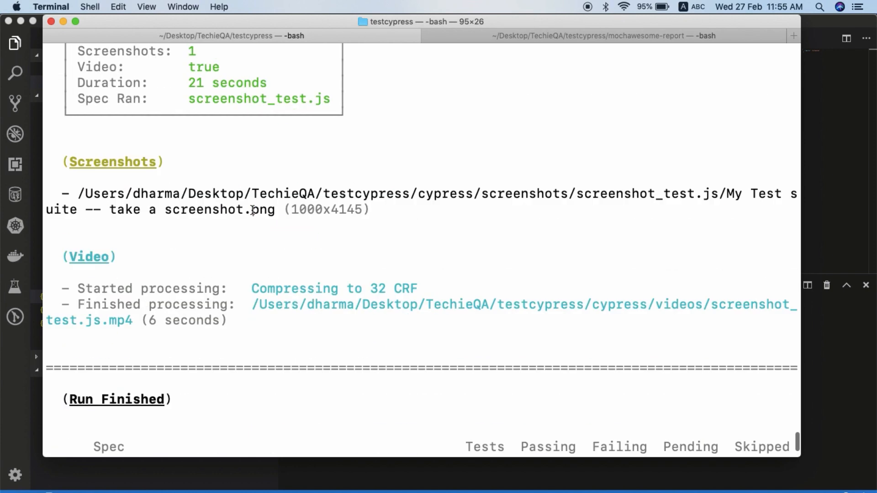
scroll(down, 3)
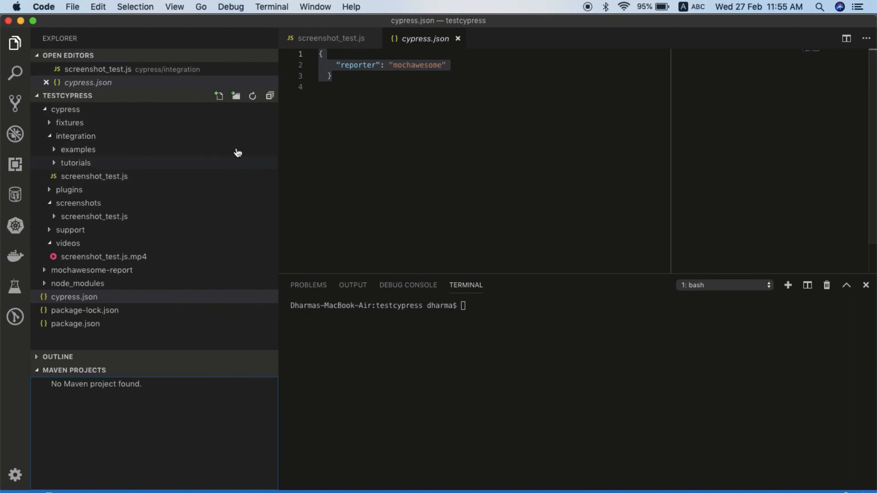
Refresh the Explorer, expand mochawesome-report and bring up actions for mochawesome.html.
click(74, 297)
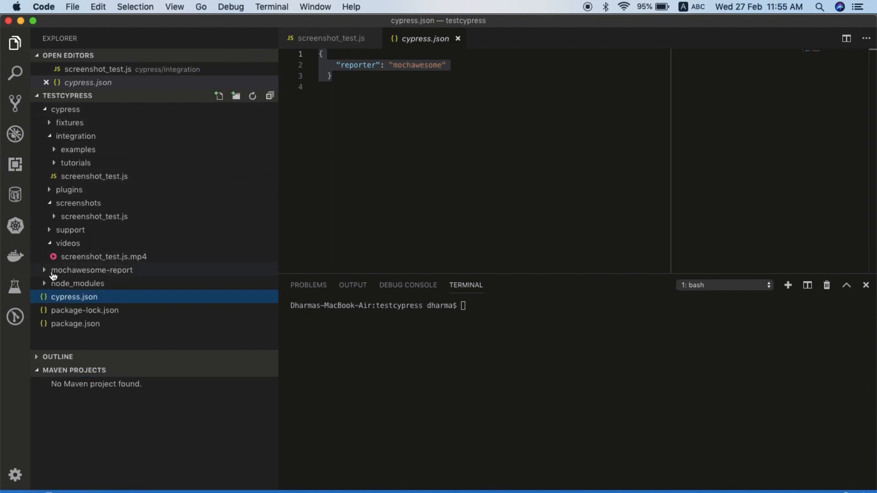
click(91, 270)
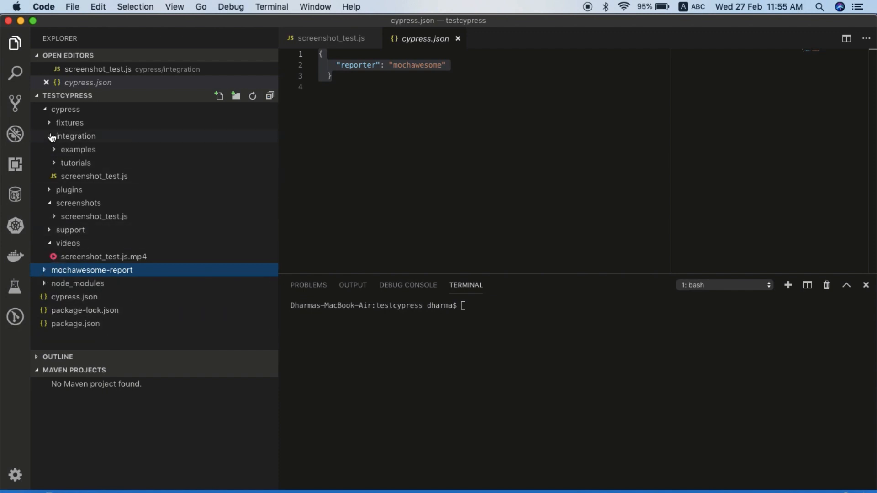
click(75, 136)
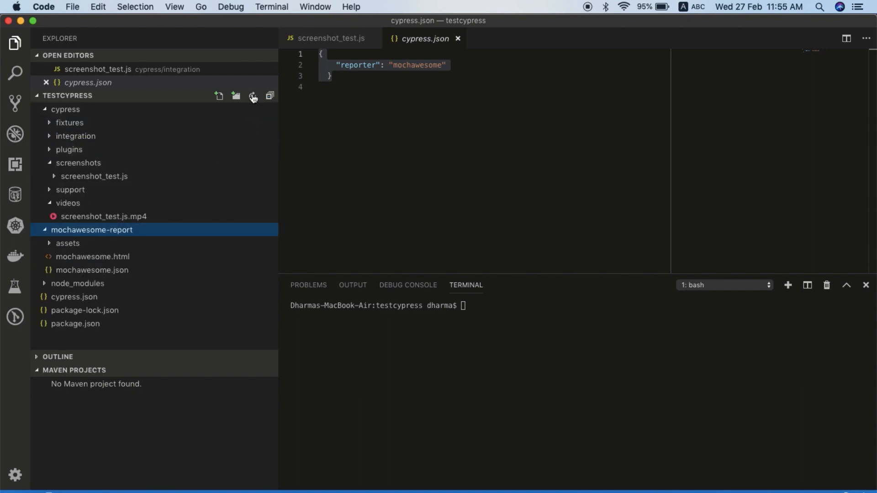
click(73, 297)
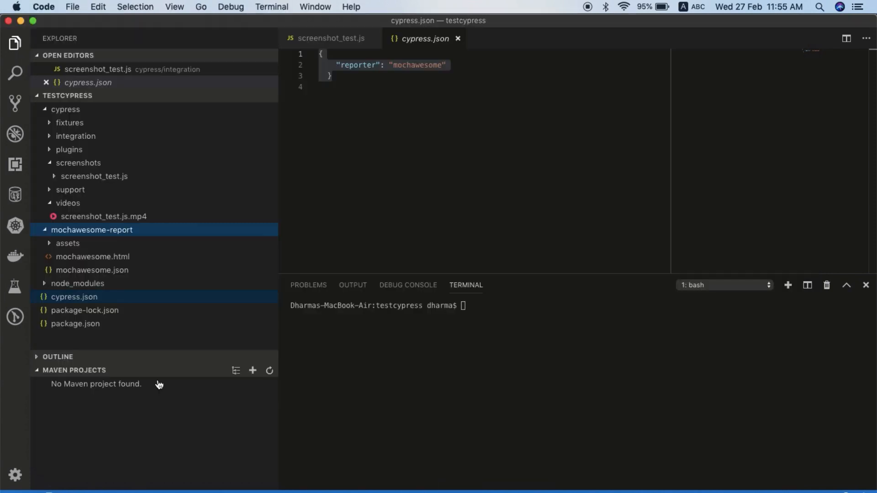
right_click(92, 256)
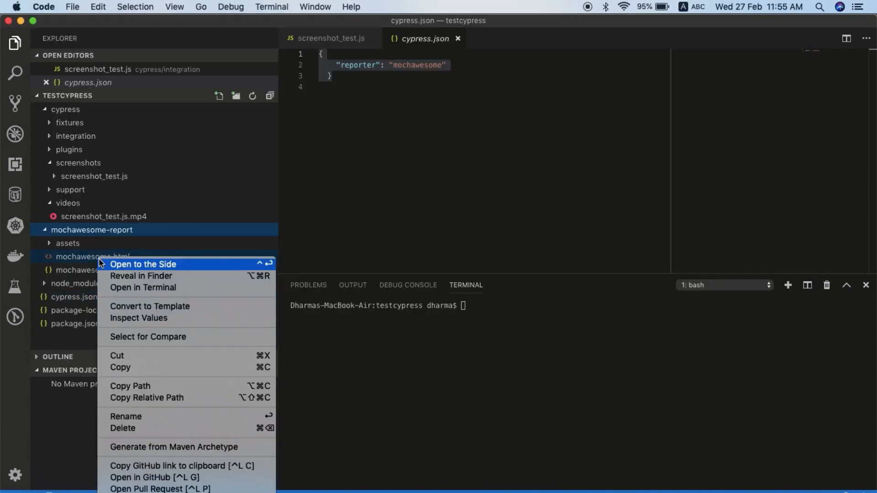
mouse_move(141, 276)
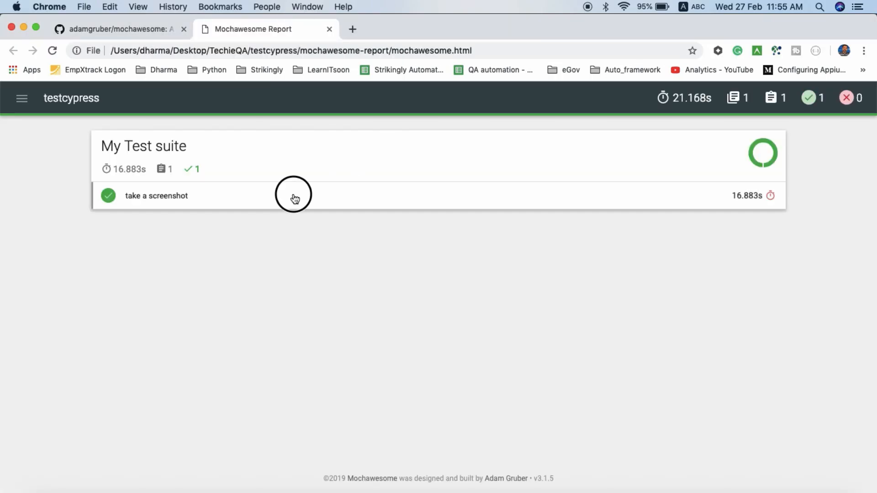
Expand the take a screenshot test's code and toggle Show Passed off in the report menu.
click(156, 196)
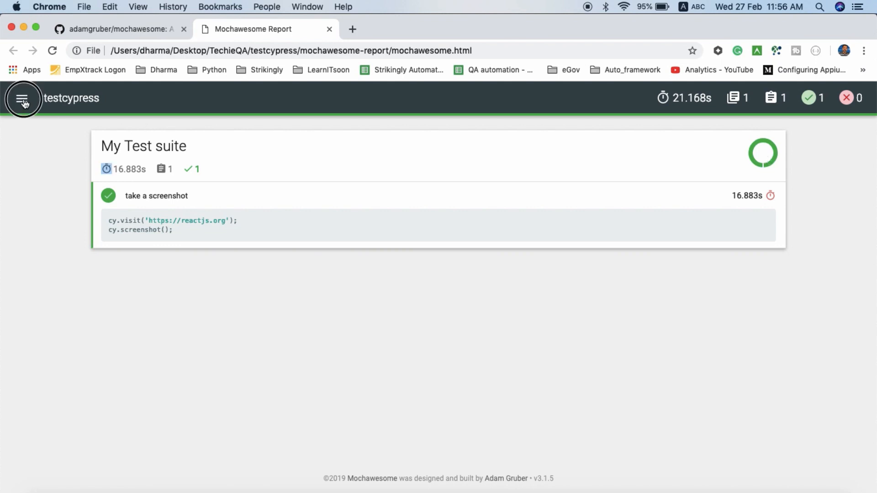
click(23, 98)
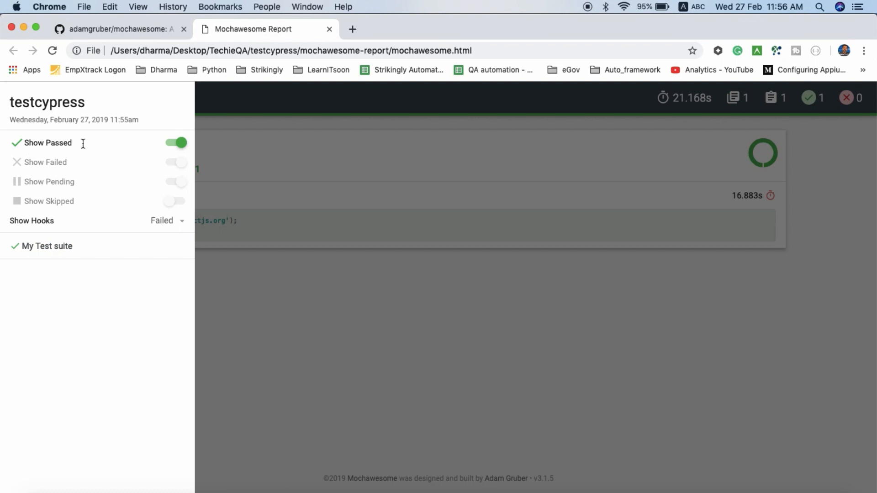
click(175, 142)
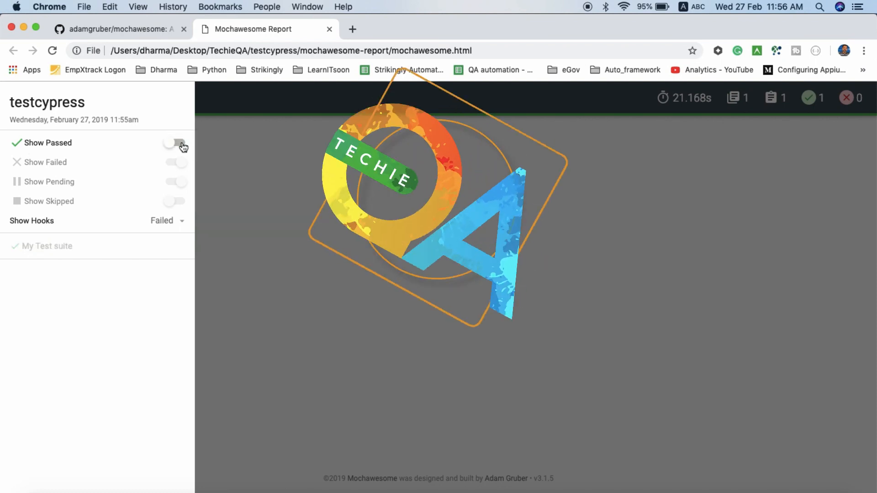
Close the side menu to show My Test suite with its passing take a screenshot test.
click(175, 142)
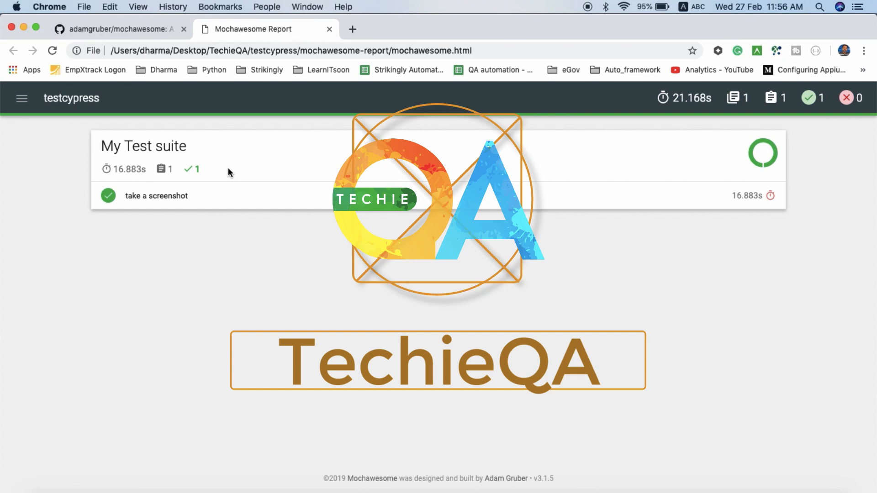
mouse_move(365, 351)
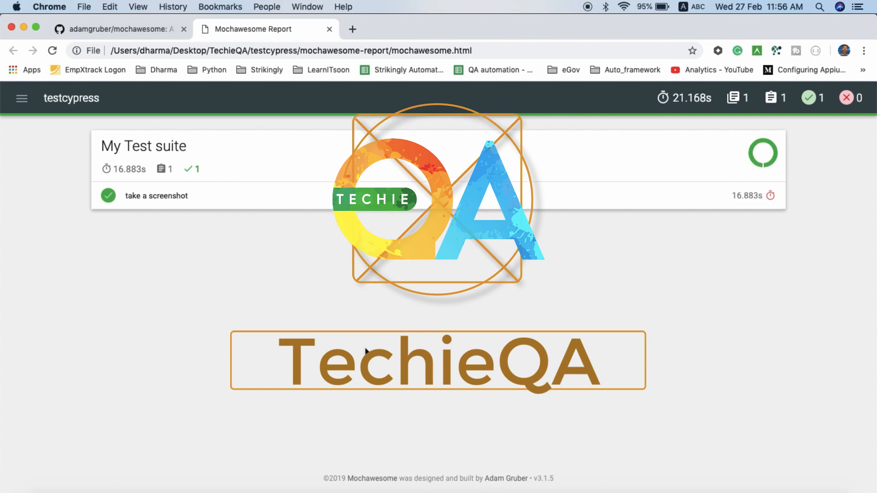